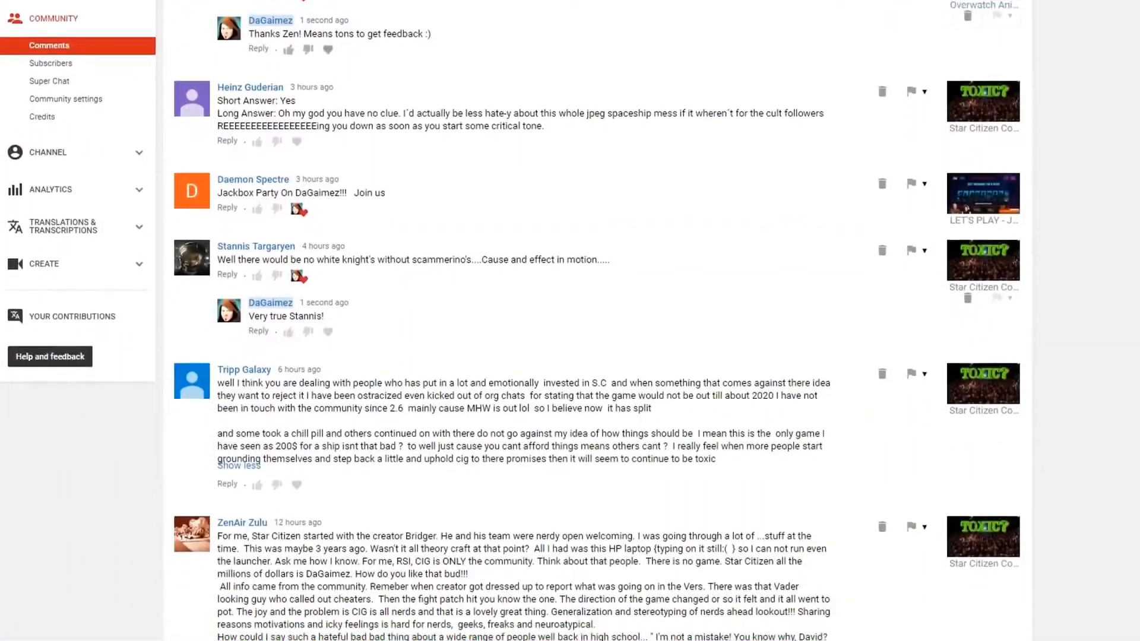
{"action": "scroll", "scroll_direction": "down", "scroll_amount": 3}
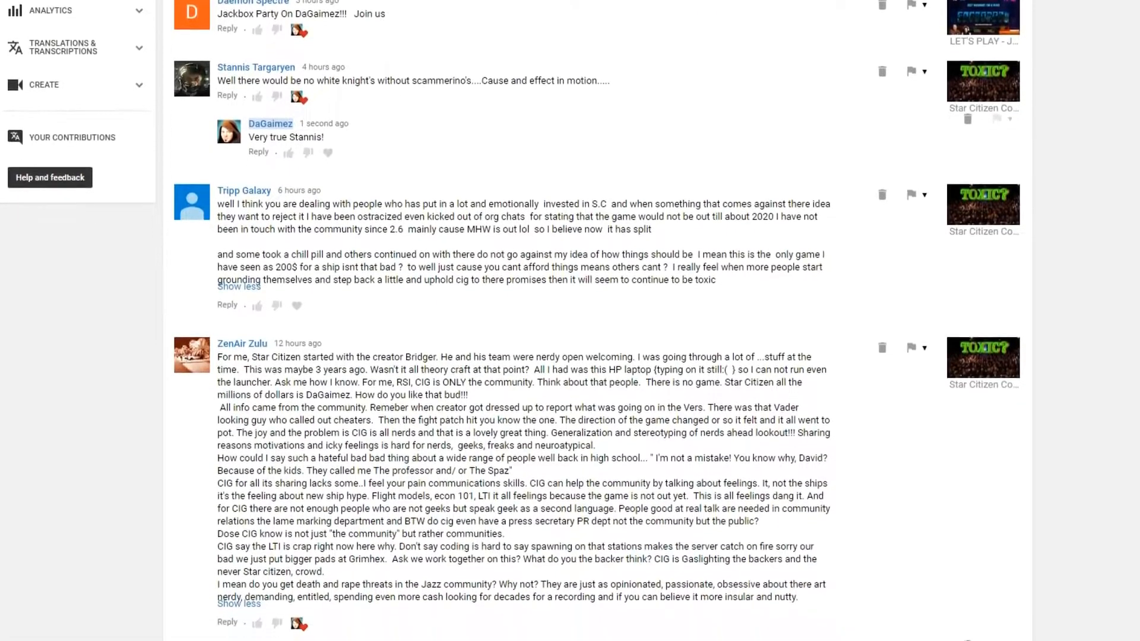
{"action": "scroll", "scroll_direction": "down", "scroll_amount": 3}
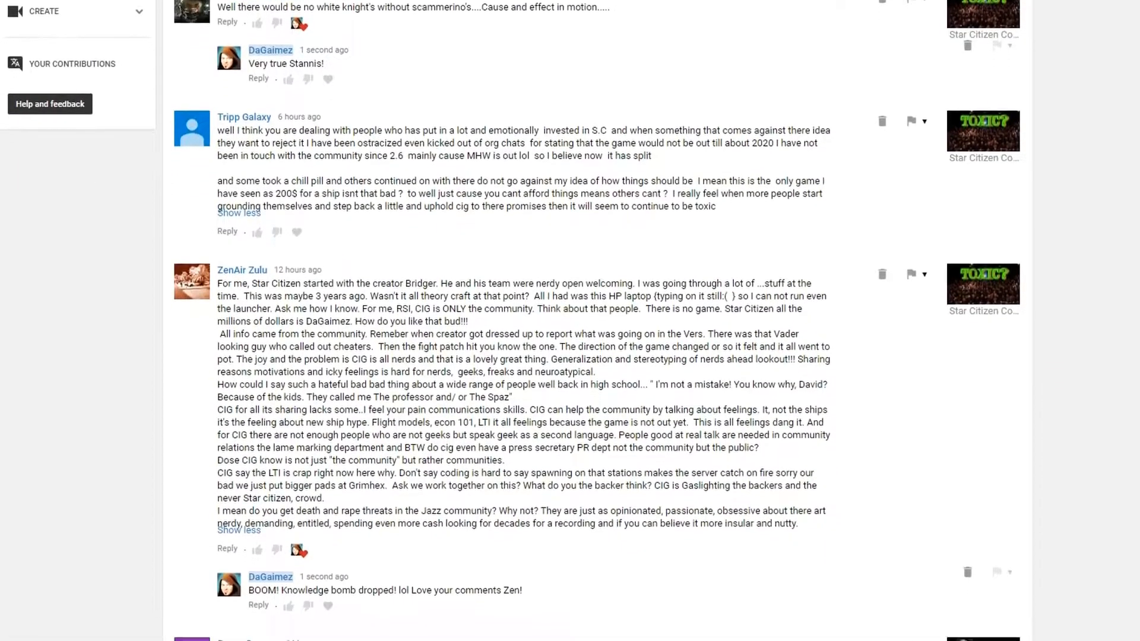
{"action": "scroll", "scroll_direction": "down", "scroll_amount": 3}
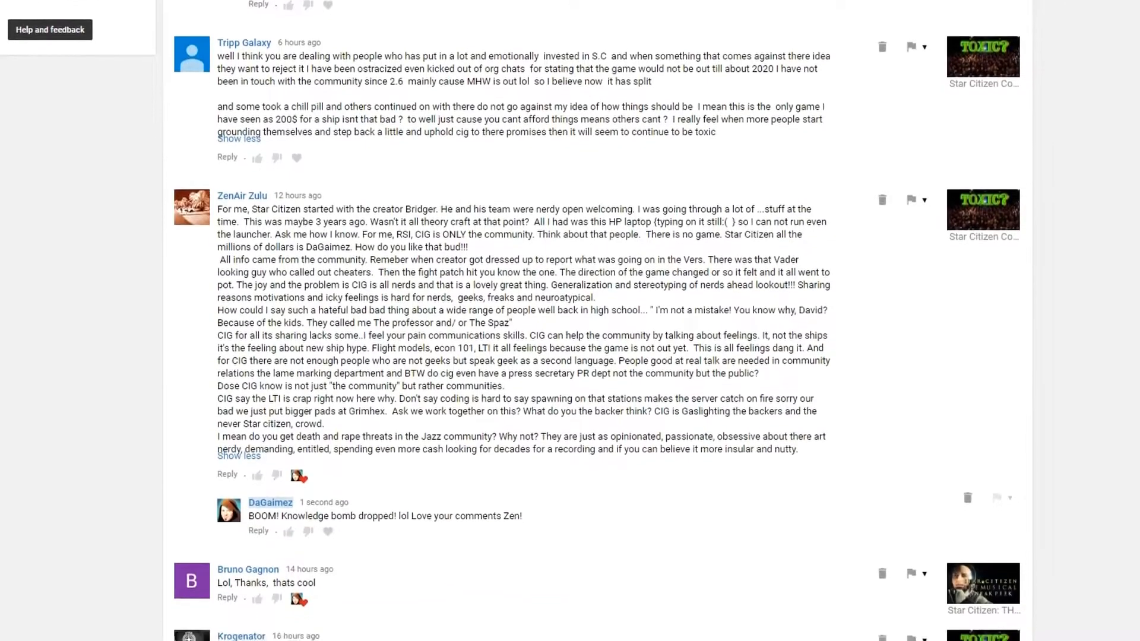
{"action": "scroll", "scroll_direction": "down", "scroll_amount": 3}
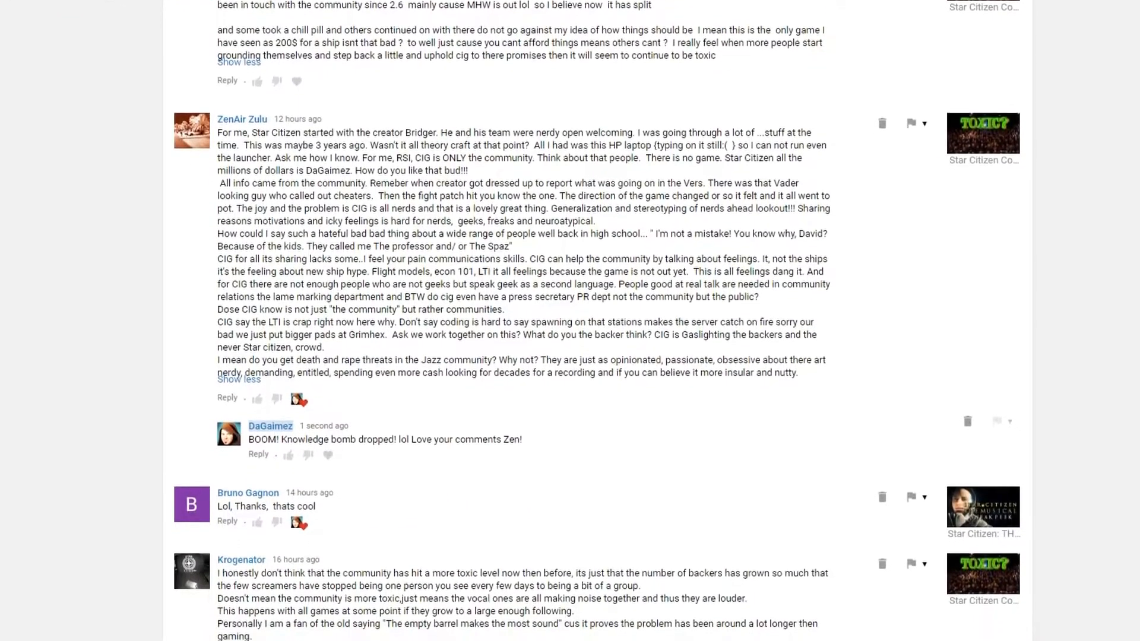
{"action": "scroll", "scroll_direction": "down", "scroll_amount": 3}
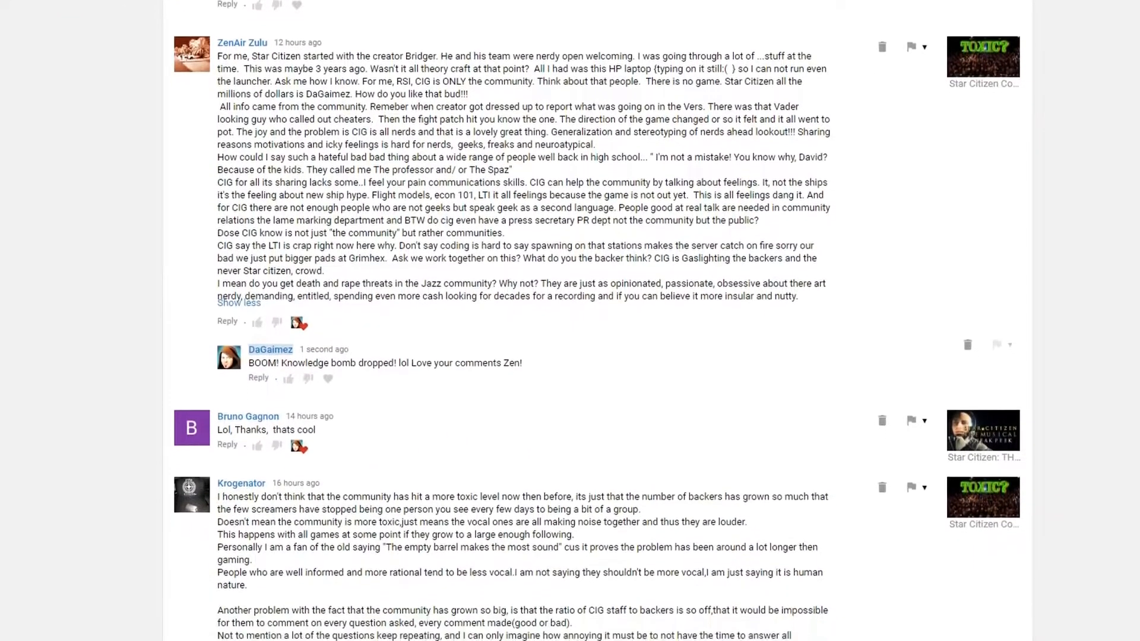
{"action": "scroll", "scroll_direction": "down", "scroll_amount": 3}
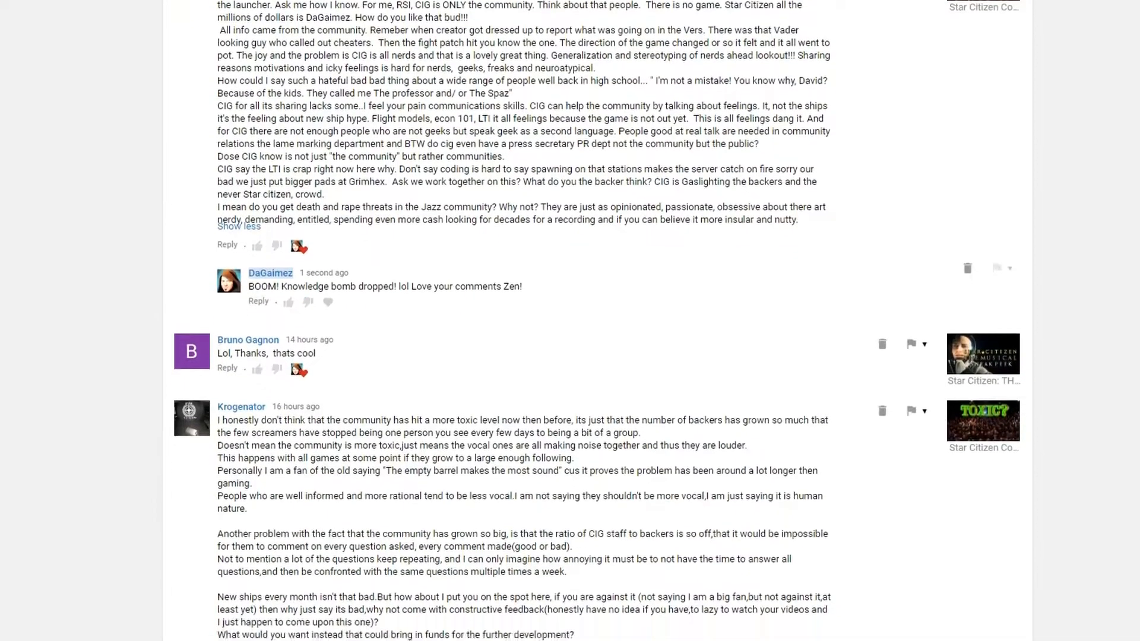
{"action": "scroll", "scroll_direction": "down", "scroll_amount": 3}
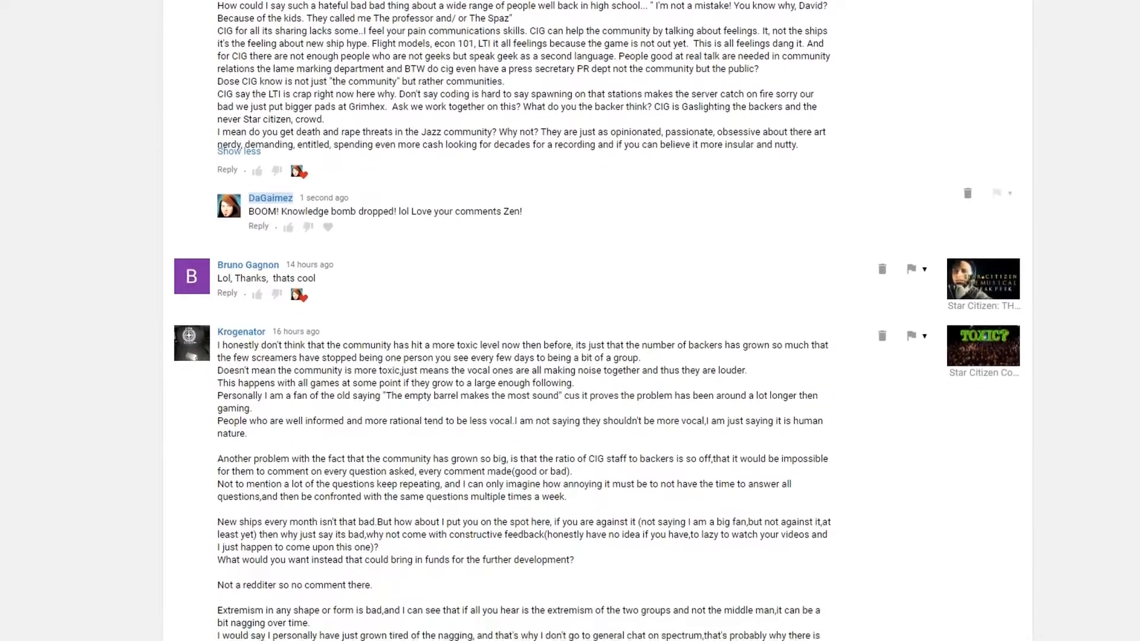
{"action": "scroll", "scroll_direction": "down", "scroll_amount": 3}
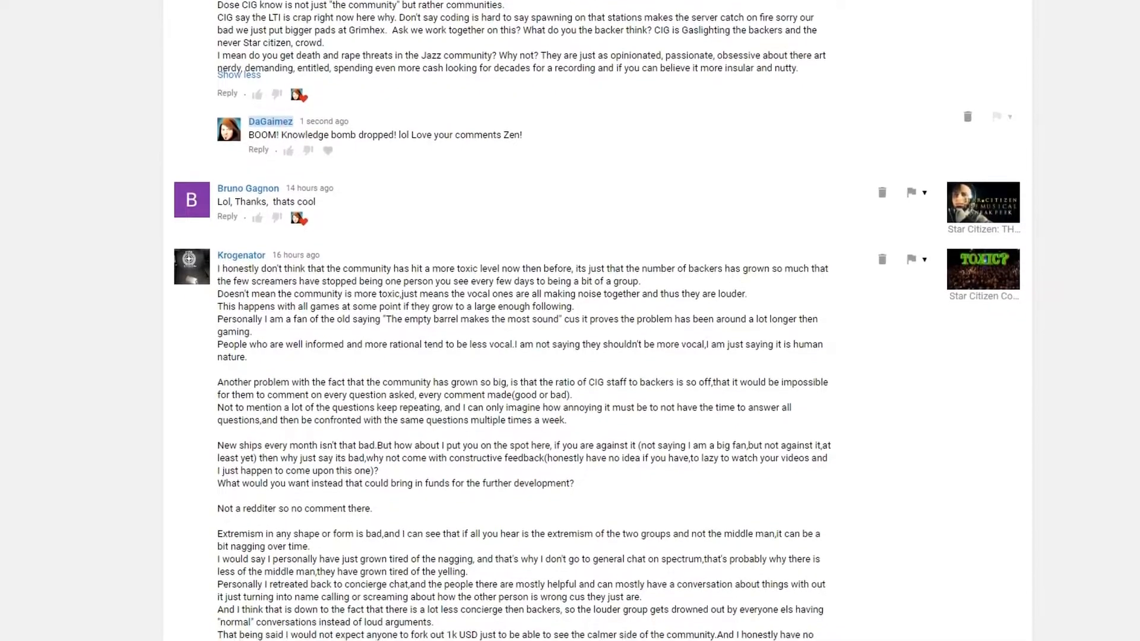
{"action": "scroll", "scroll_direction": "down", "scroll_amount": 3}
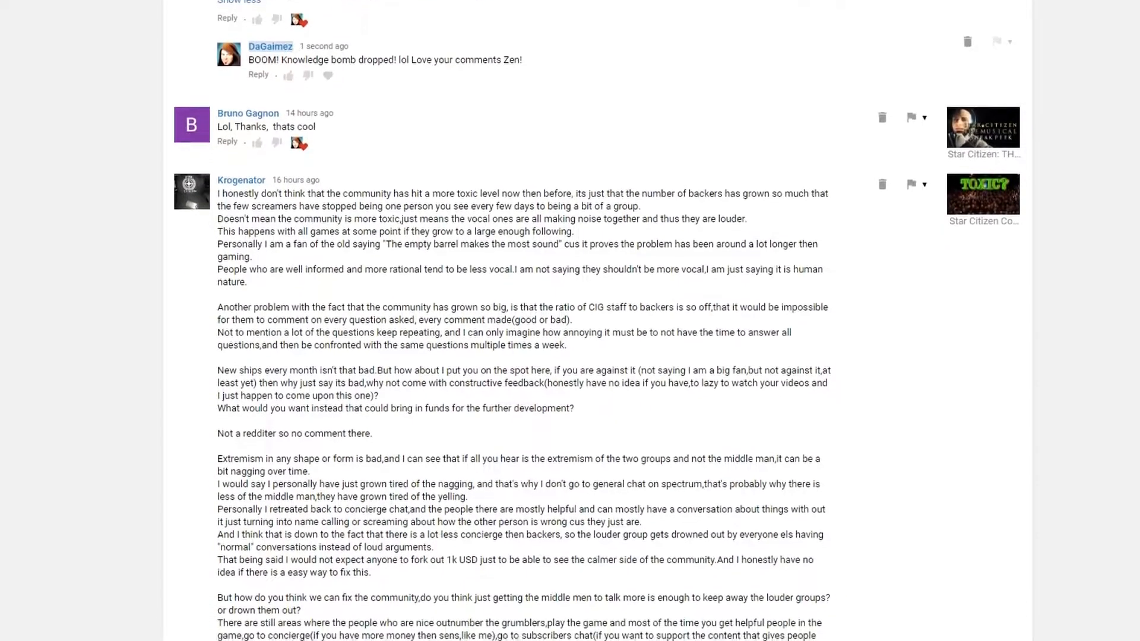
{"action": "scroll", "scroll_direction": "down", "scroll_amount": 3}
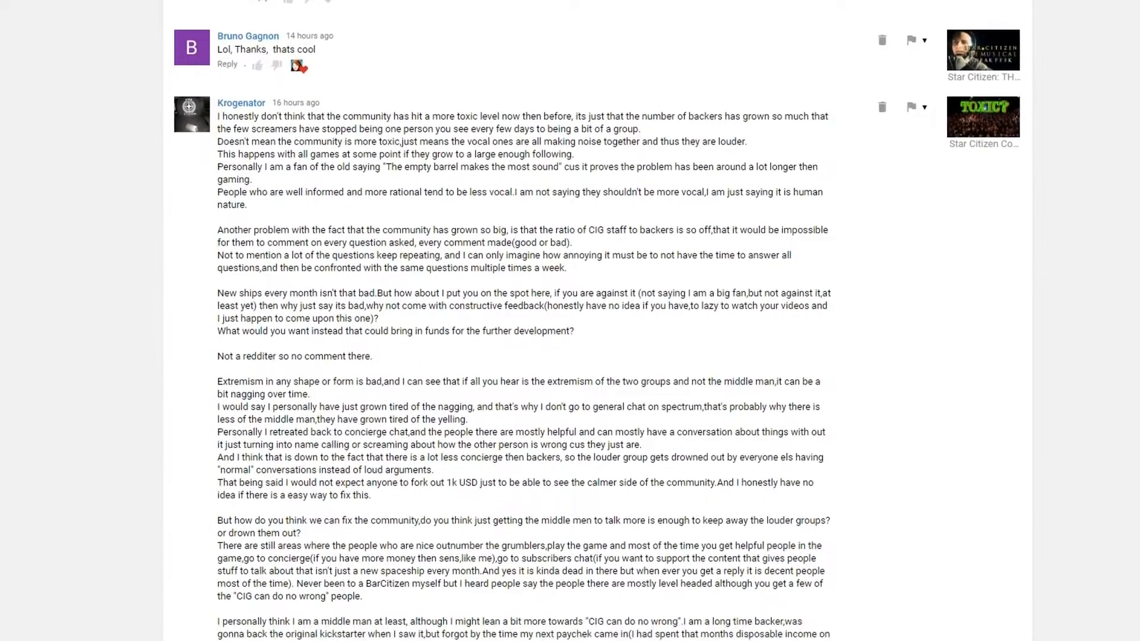
{"action": "scroll", "scroll_direction": "down", "scroll_amount": 3}
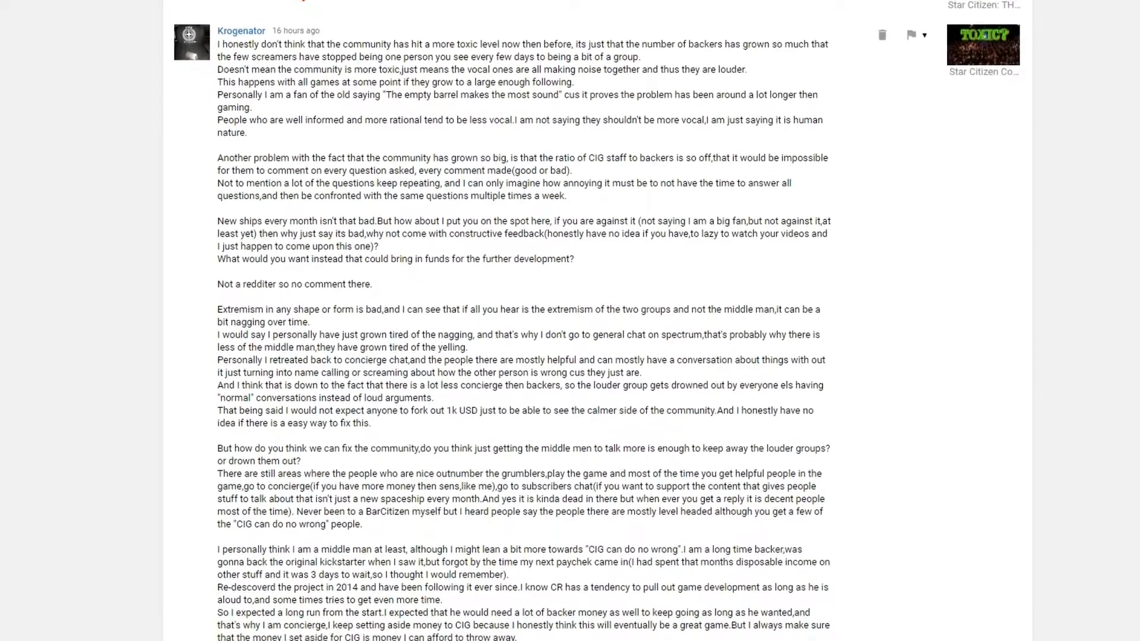
{"action": "scroll", "scroll_direction": "down", "scroll_amount": 3}
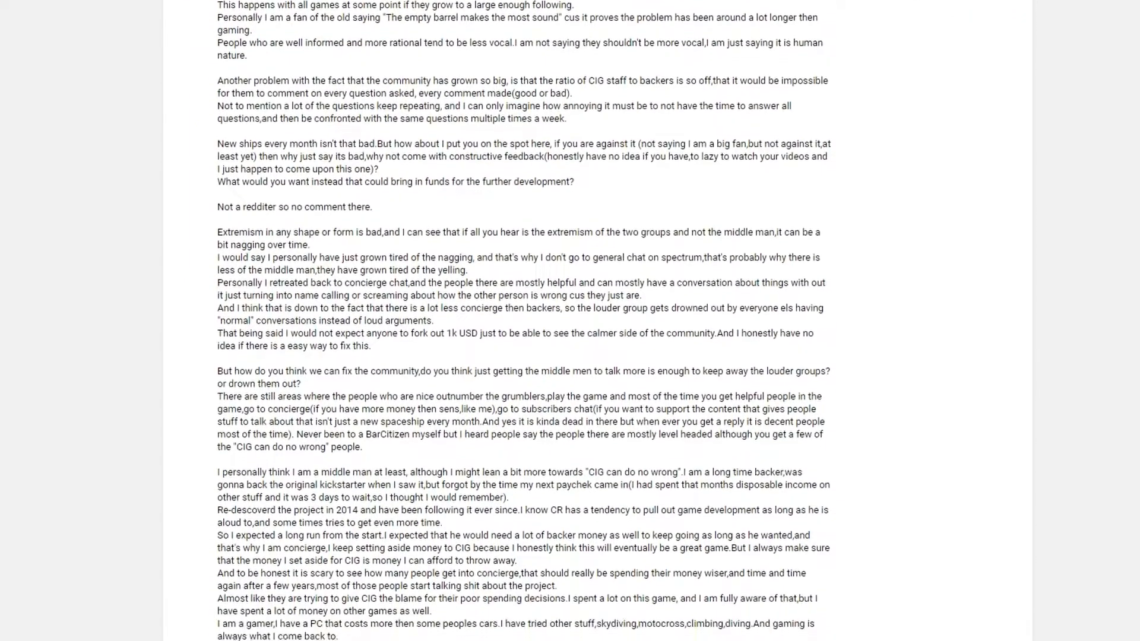
{"action": "scroll", "scroll_direction": "down", "scroll_amount": 3}
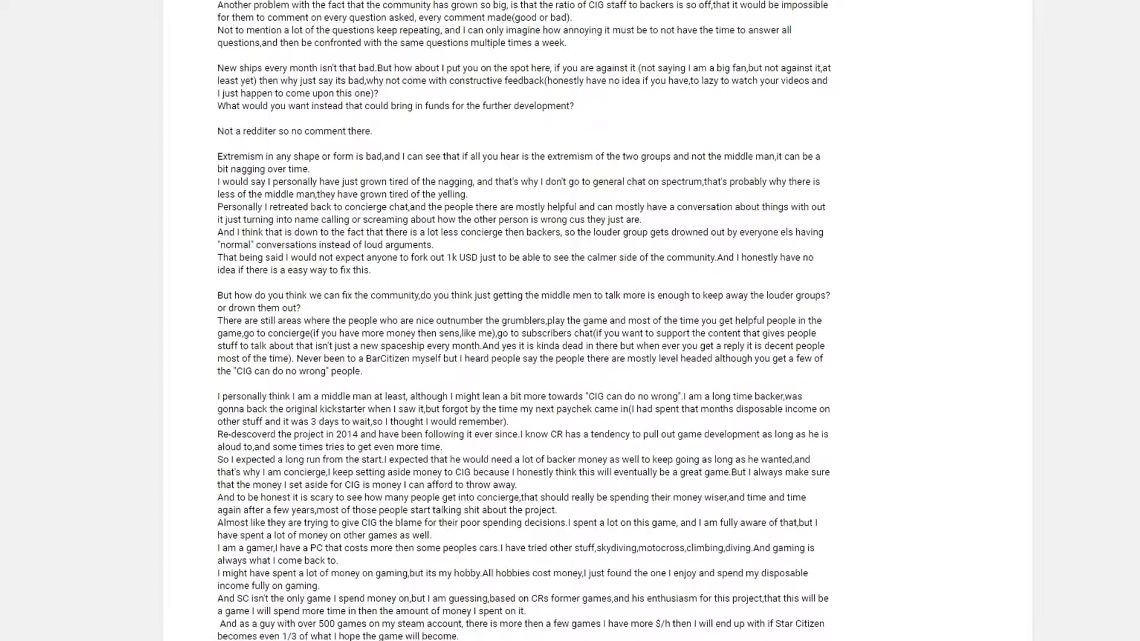
{"action": "scroll", "scroll_direction": "down", "scroll_amount": 3}
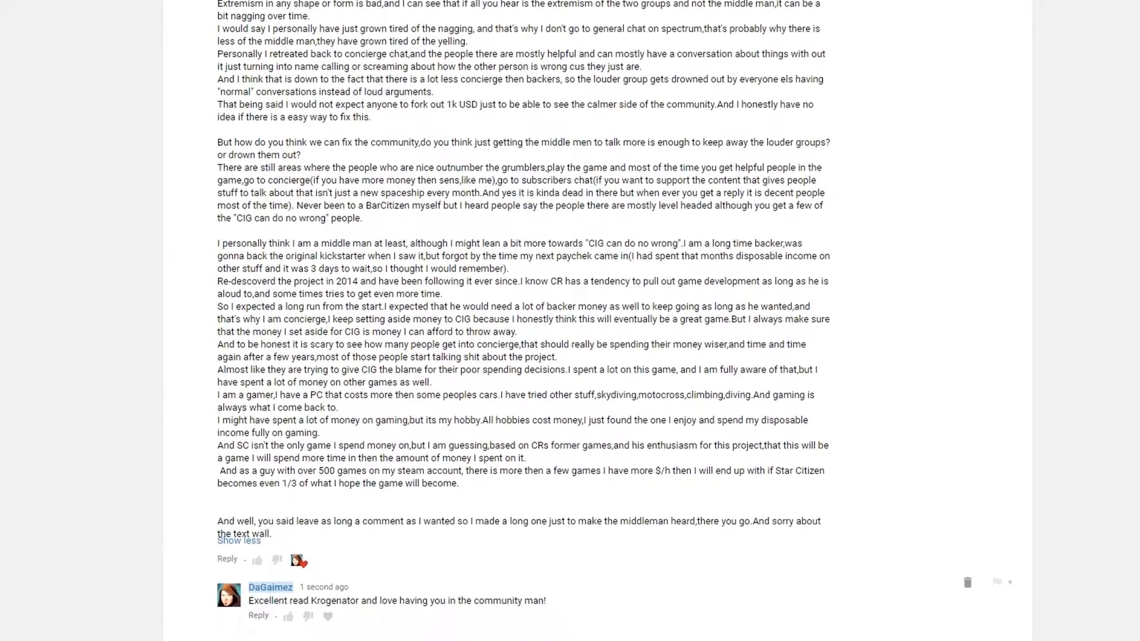
{"action": "scroll", "scroll_direction": "down", "scroll_amount": 3}
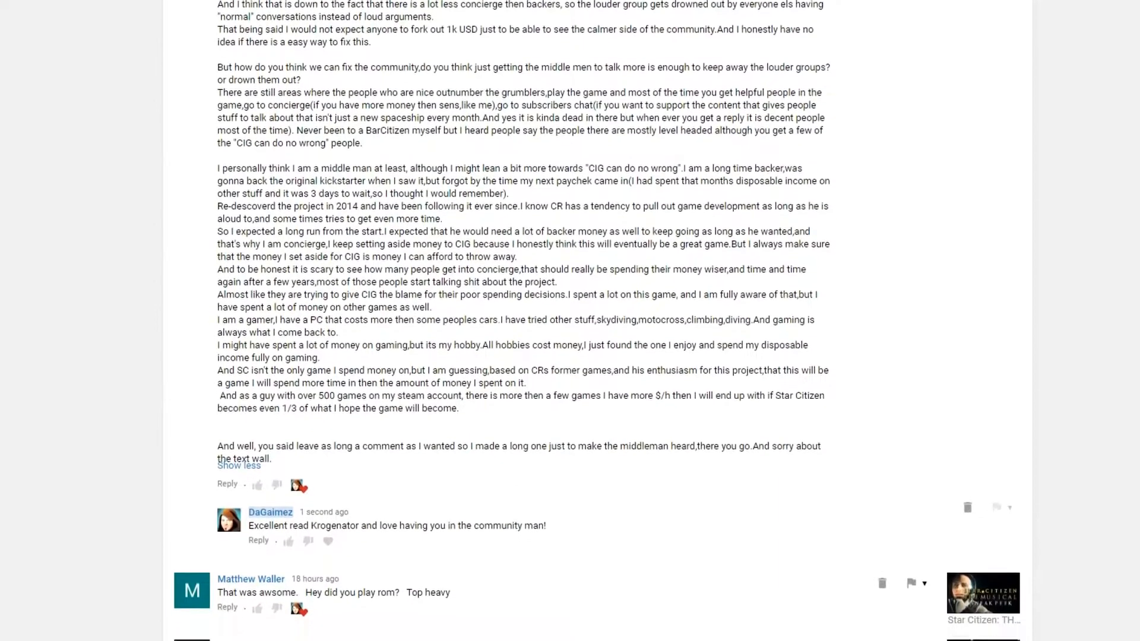
{"action": "scroll", "scroll_direction": "down", "scroll_amount": 3}
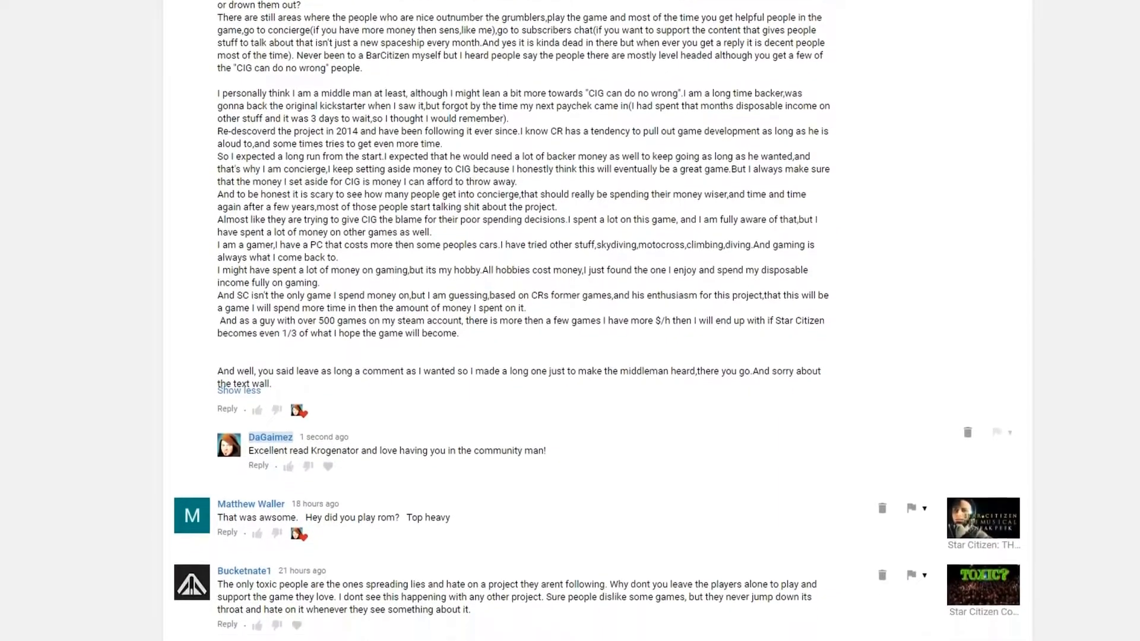
{"action": "scroll", "scroll_direction": "down", "scroll_amount": 3}
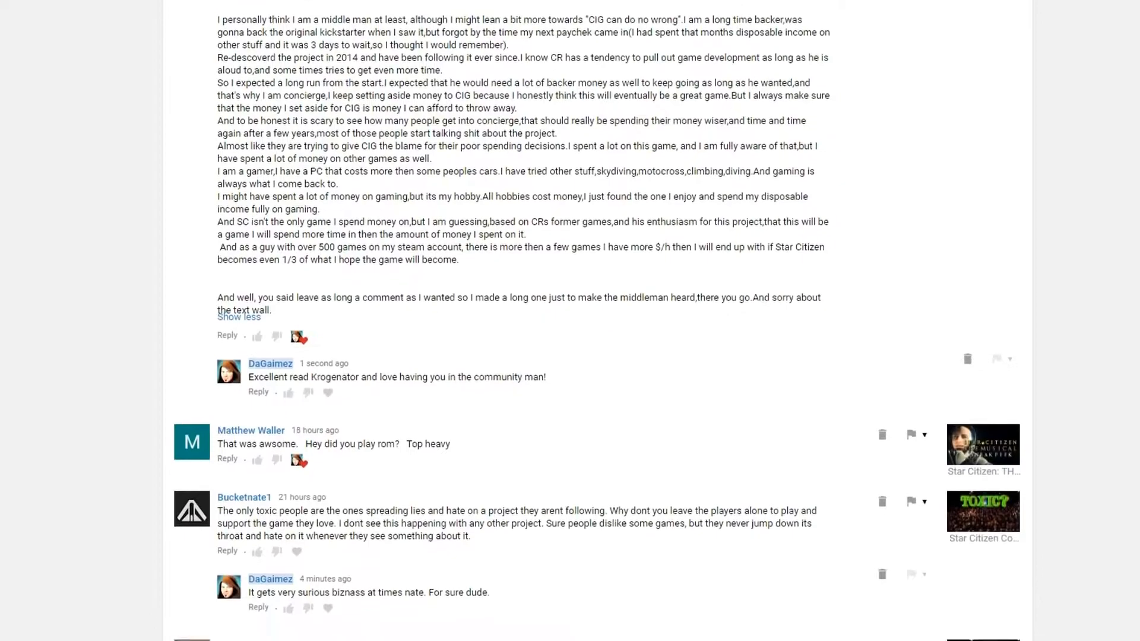
{"action": "scroll", "scroll_direction": "down", "scroll_amount": 3}
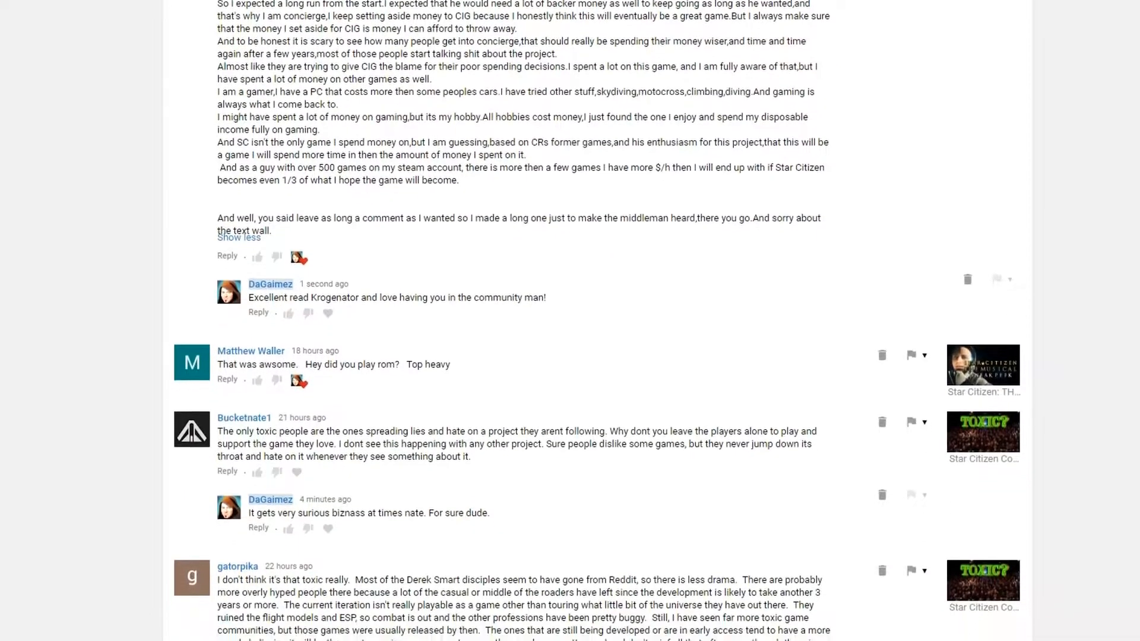
{"action": "scroll", "scroll_direction": "down", "scroll_amount": 3}
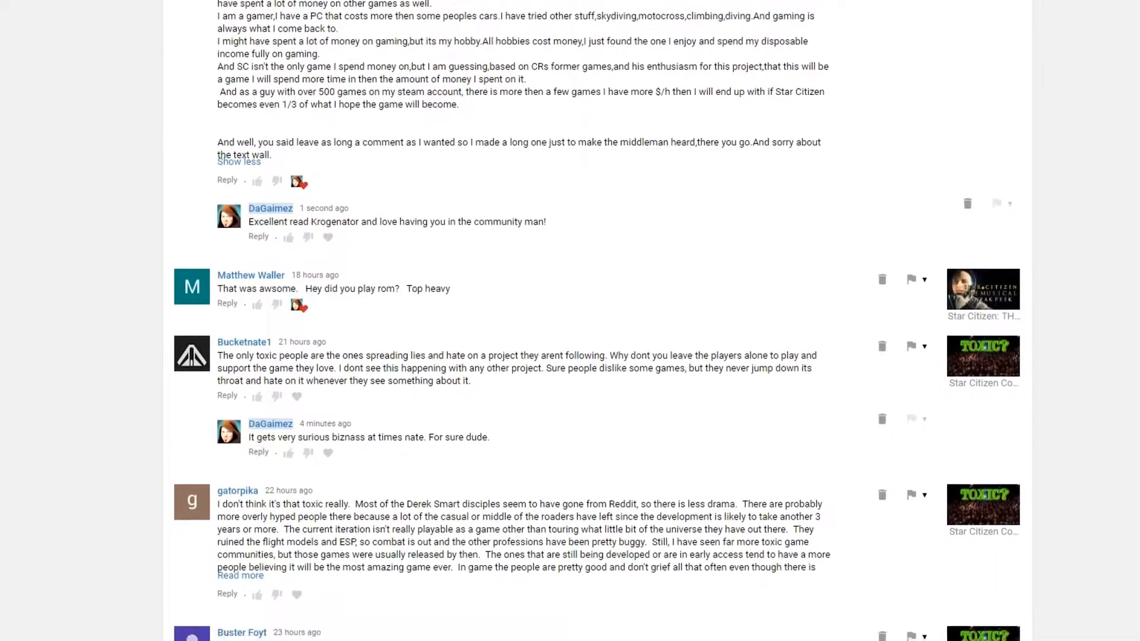
{"action": "scroll", "scroll_direction": "down", "scroll_amount": 3}
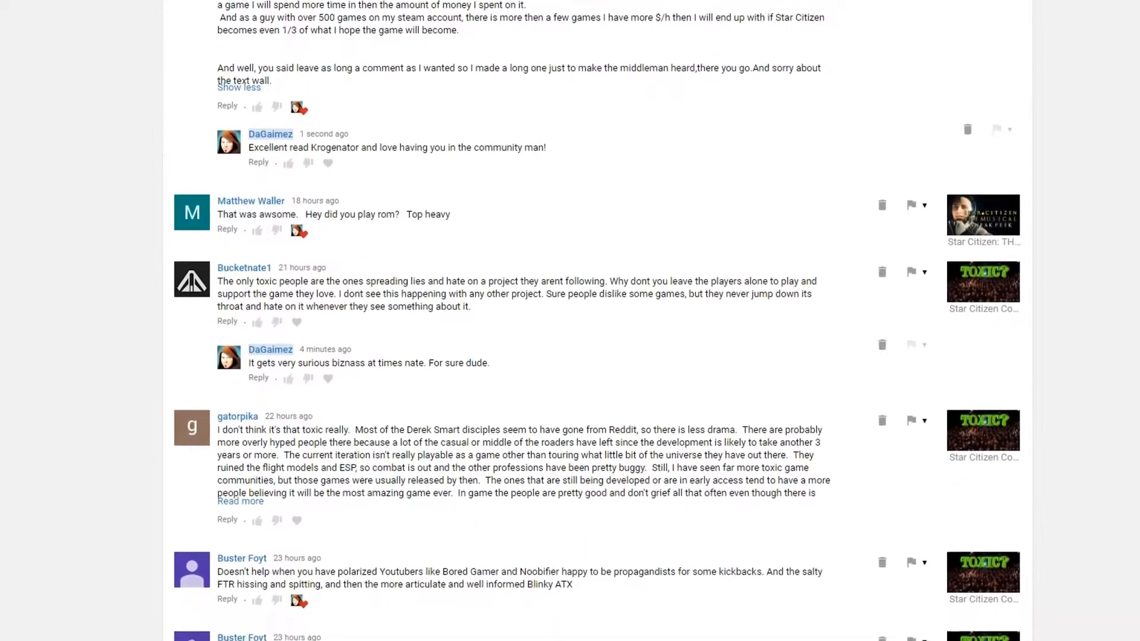
{"action": "scroll", "scroll_direction": "down", "scroll_amount": 3}
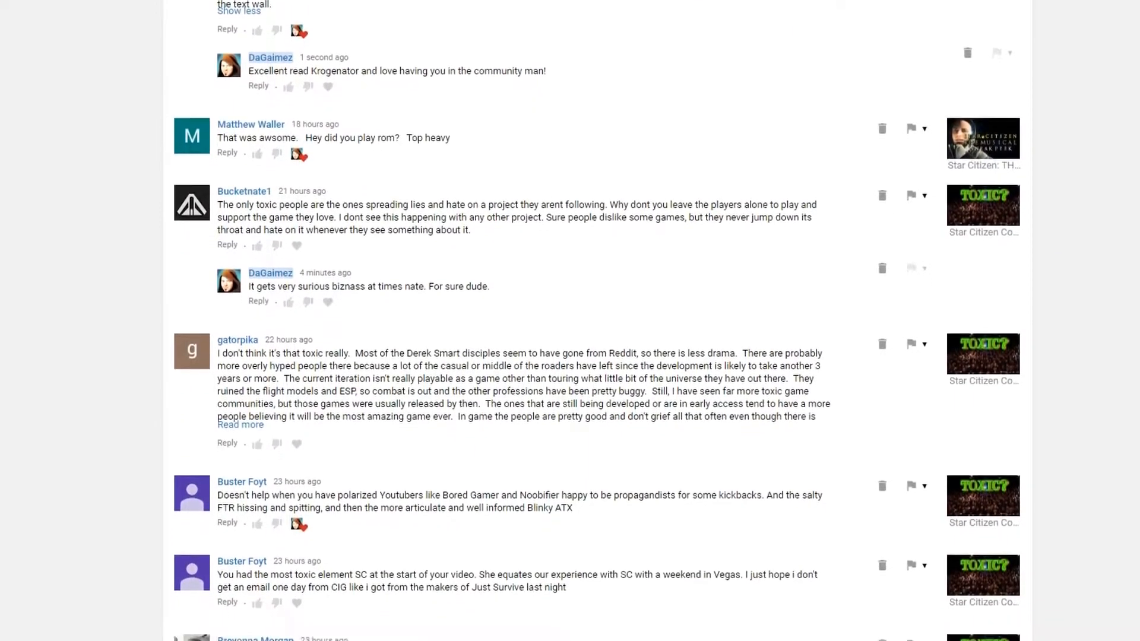
{"action": "scroll", "scroll_direction": "down", "scroll_amount": 3}
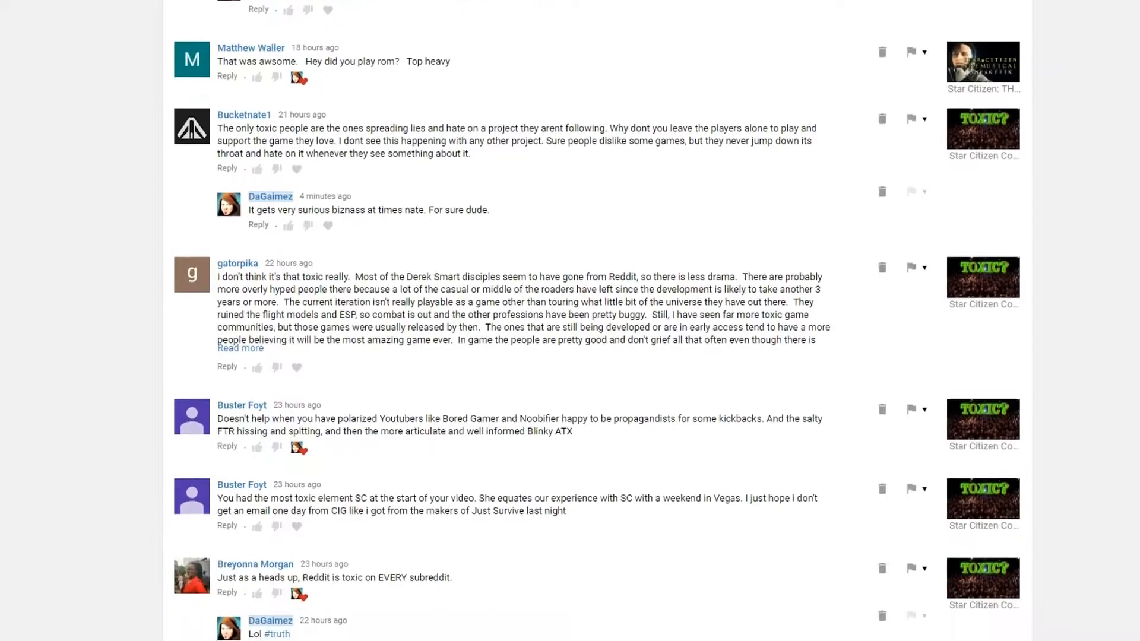
{"action": "scroll", "scroll_direction": "down", "scroll_amount": 3}
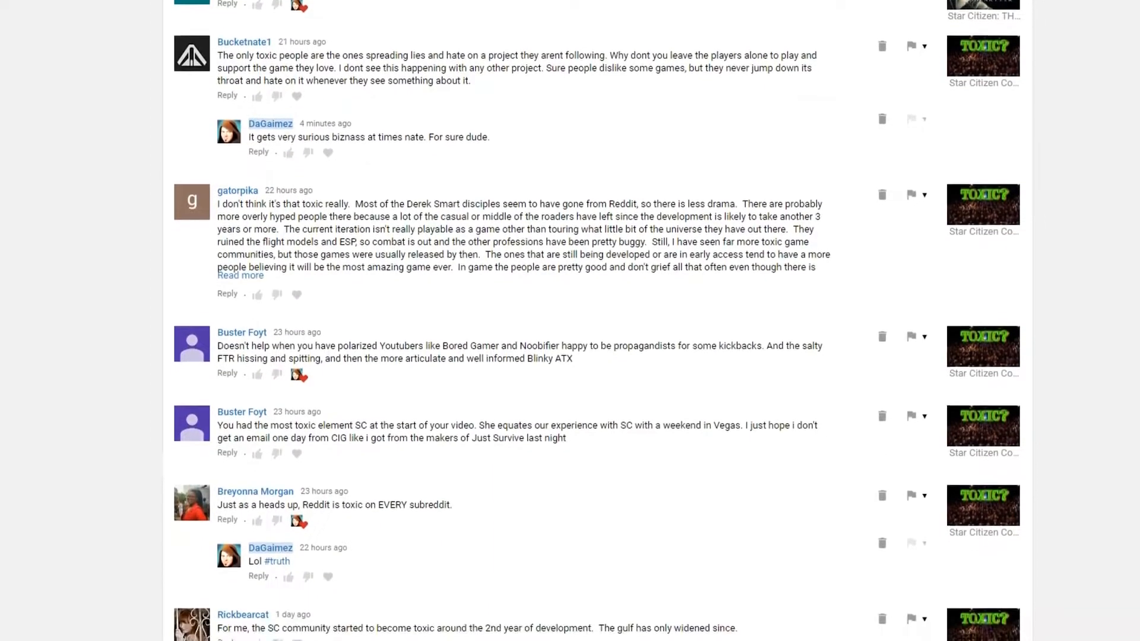
{"action": "scroll", "scroll_direction": "down", "scroll_amount": 3}
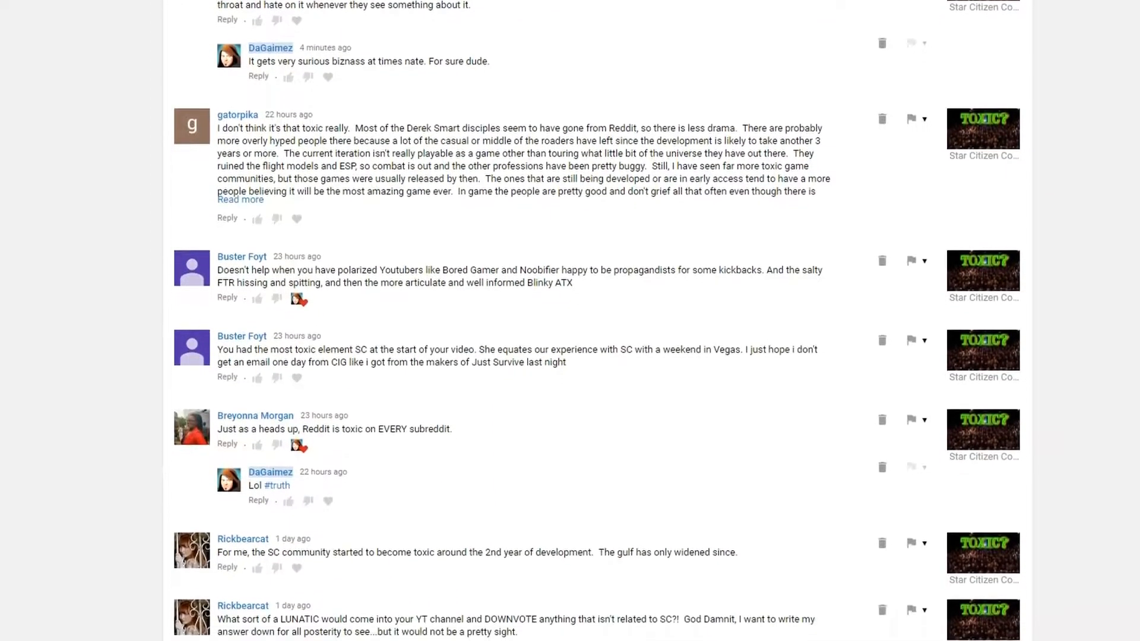
{"action": "scroll", "scroll_direction": "down", "scroll_amount": 3}
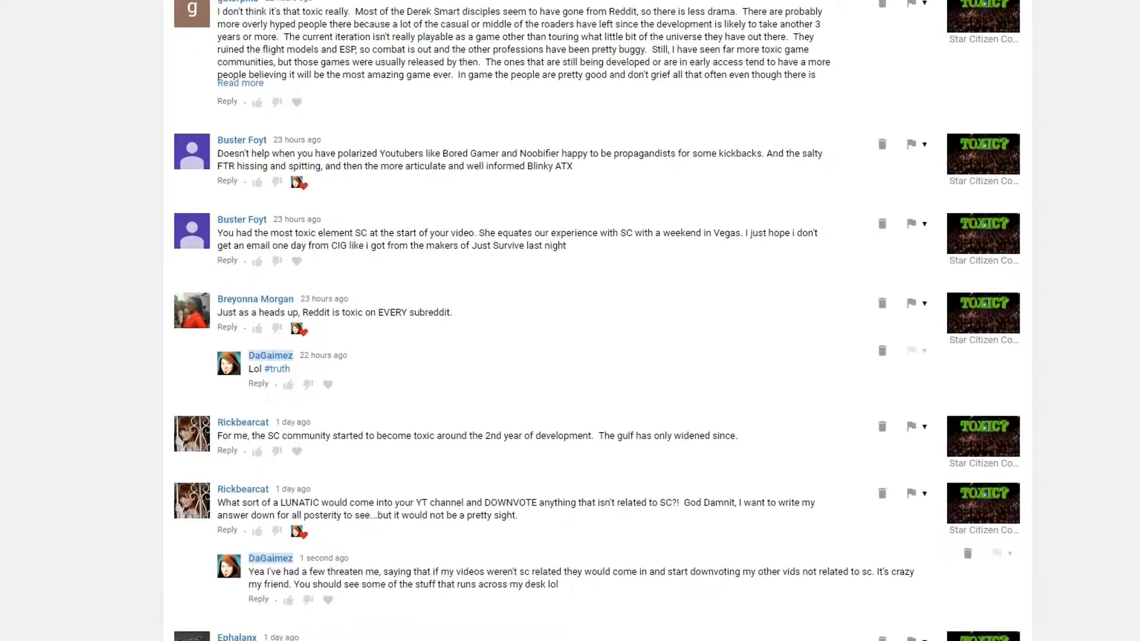
{"action": "scroll", "scroll_direction": "down", "scroll_amount": 3}
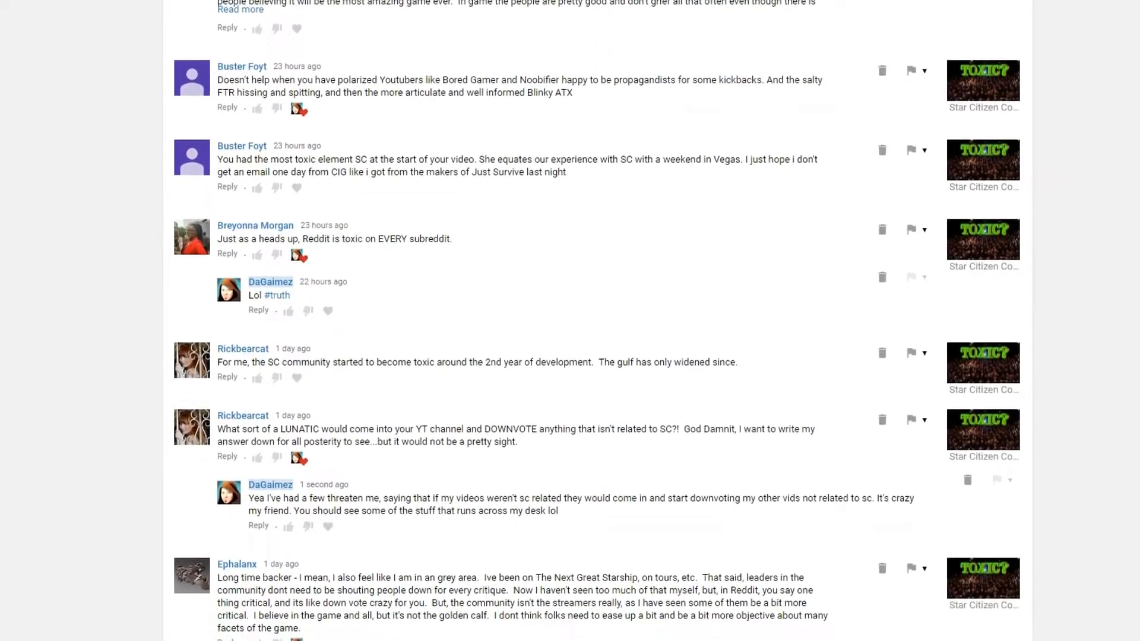
{"action": "scroll", "scroll_direction": "down", "scroll_amount": 3}
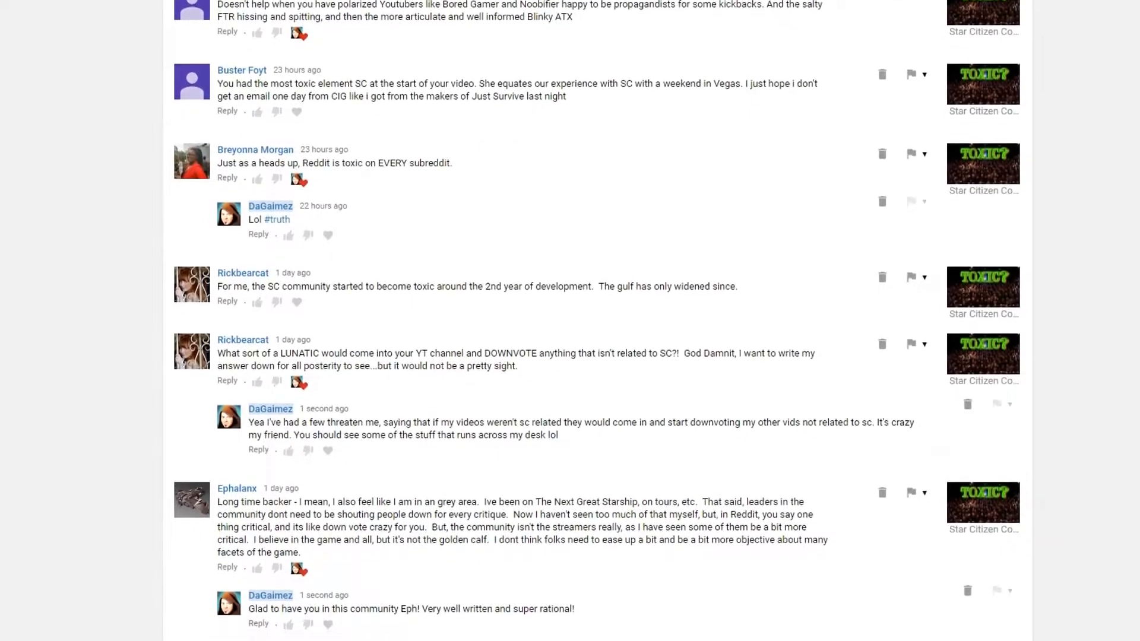
{"action": "scroll", "scroll_direction": "down", "scroll_amount": 3}
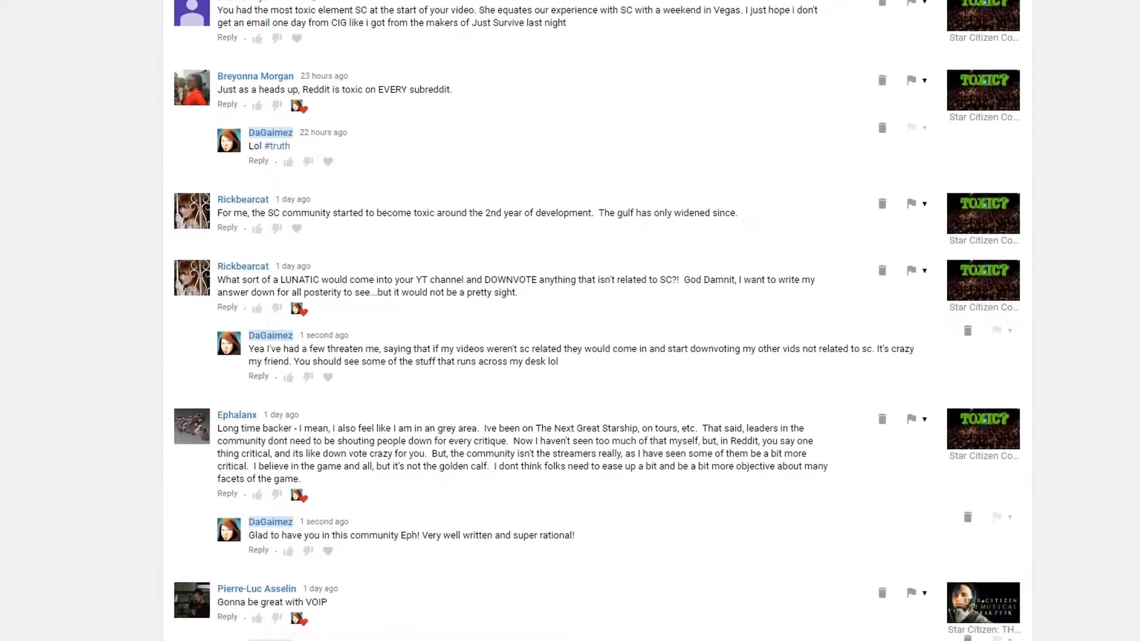
{"action": "scroll", "scroll_direction": "down", "scroll_amount": 3}
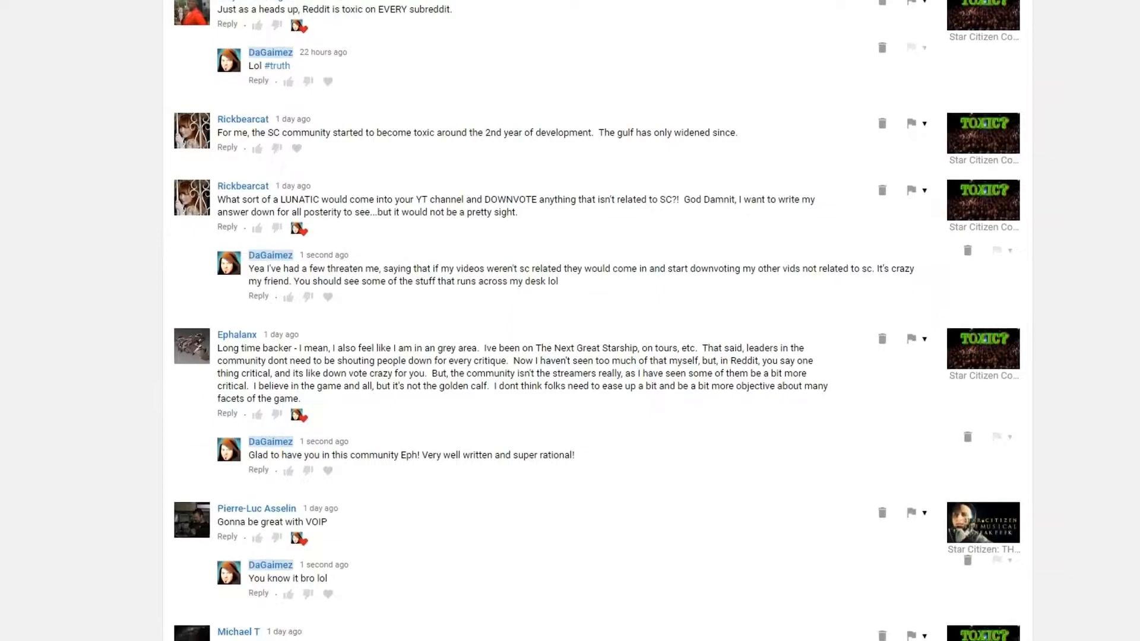
{"action": "scroll", "scroll_direction": "down", "scroll_amount": 3}
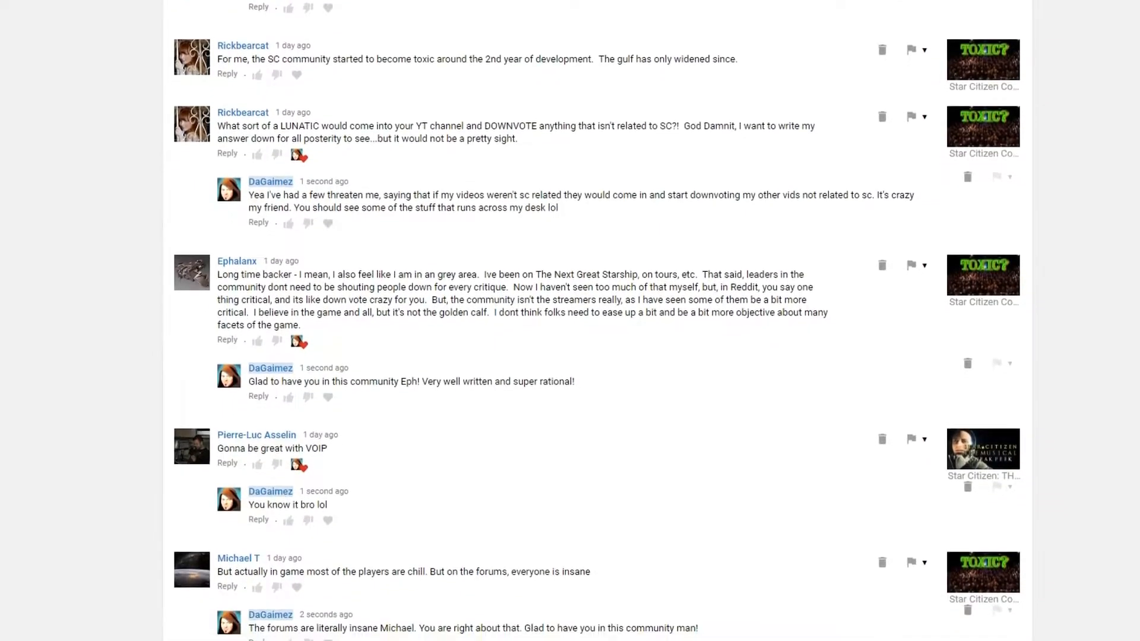
{"action": "scroll", "scroll_direction": "down", "scroll_amount": 3}
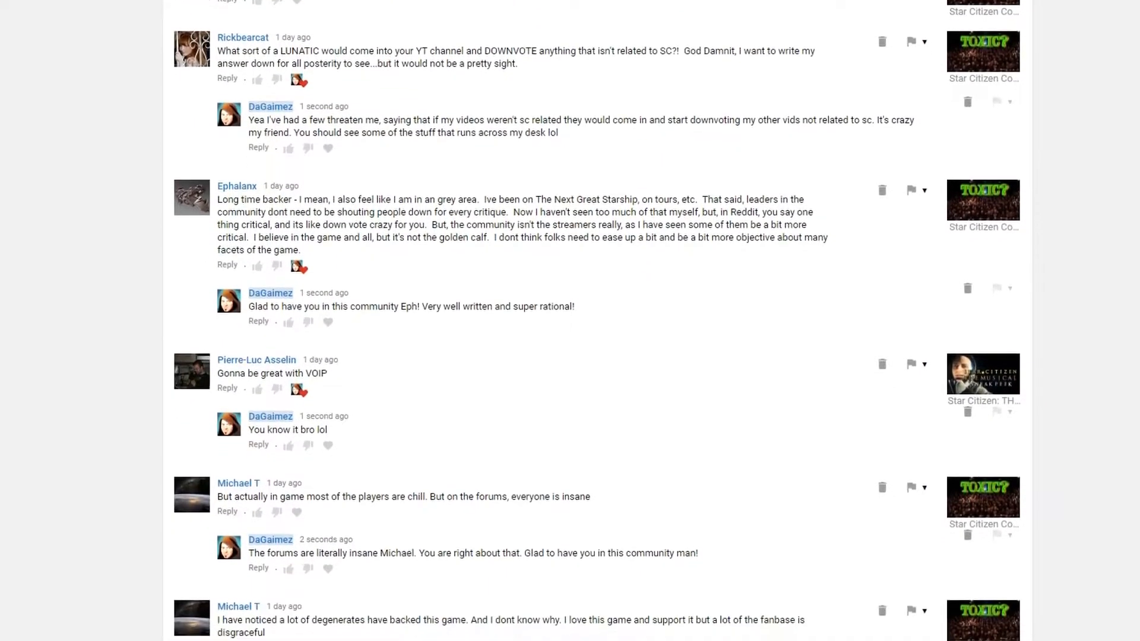
{"action": "scroll", "scroll_direction": "down", "scroll_amount": 3}
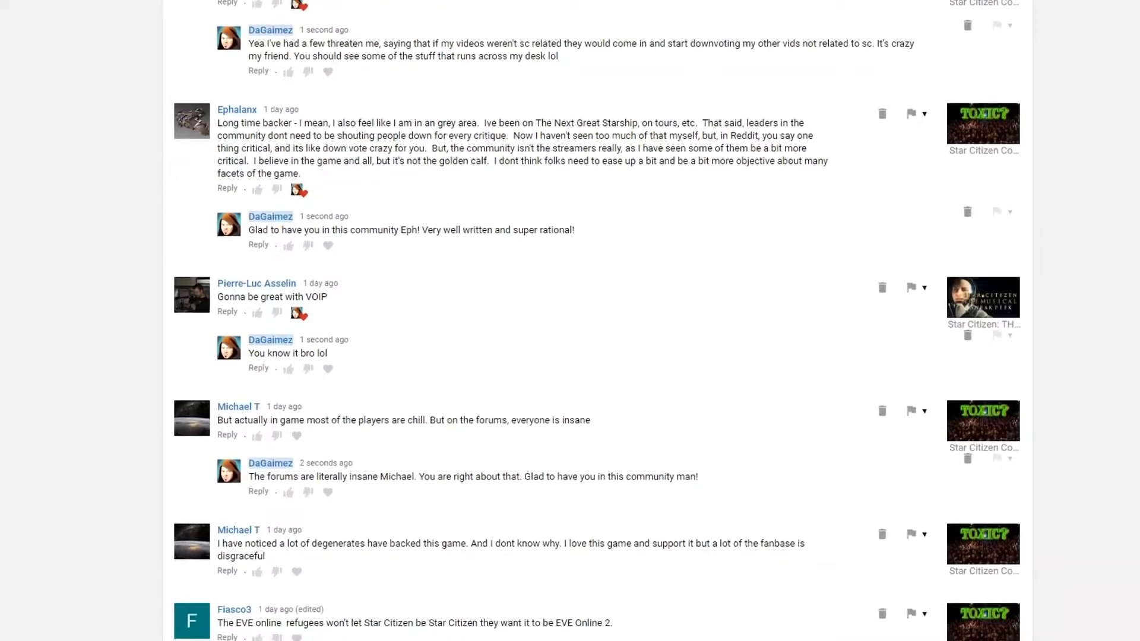
{"action": "scroll", "scroll_direction": "down", "scroll_amount": 3}
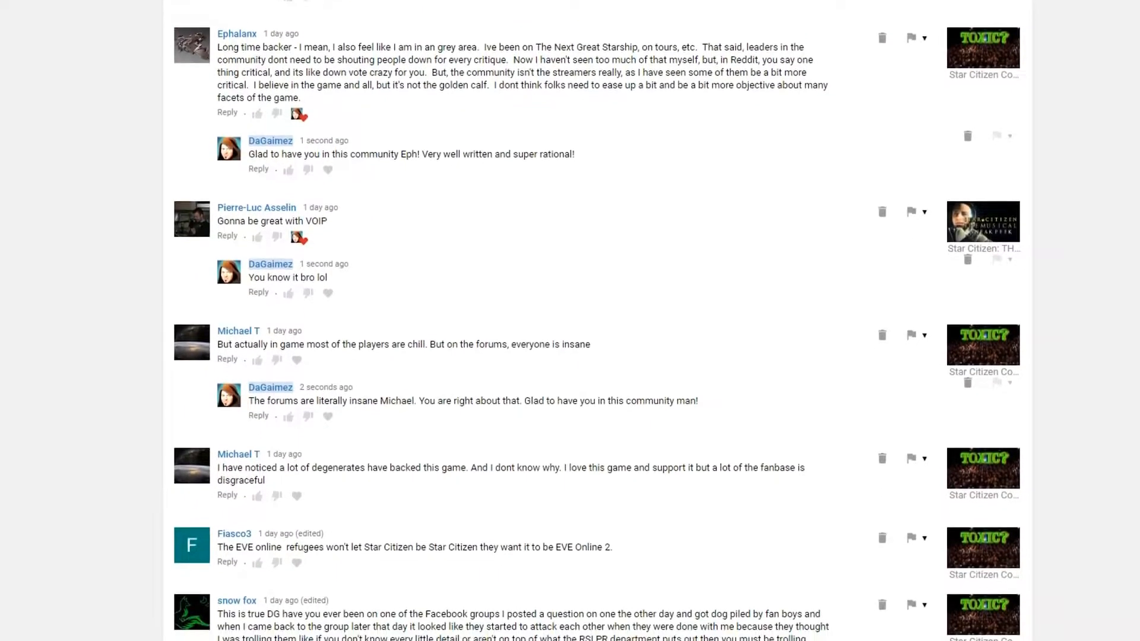
{"action": "scroll", "scroll_direction": "down", "scroll_amount": 3}
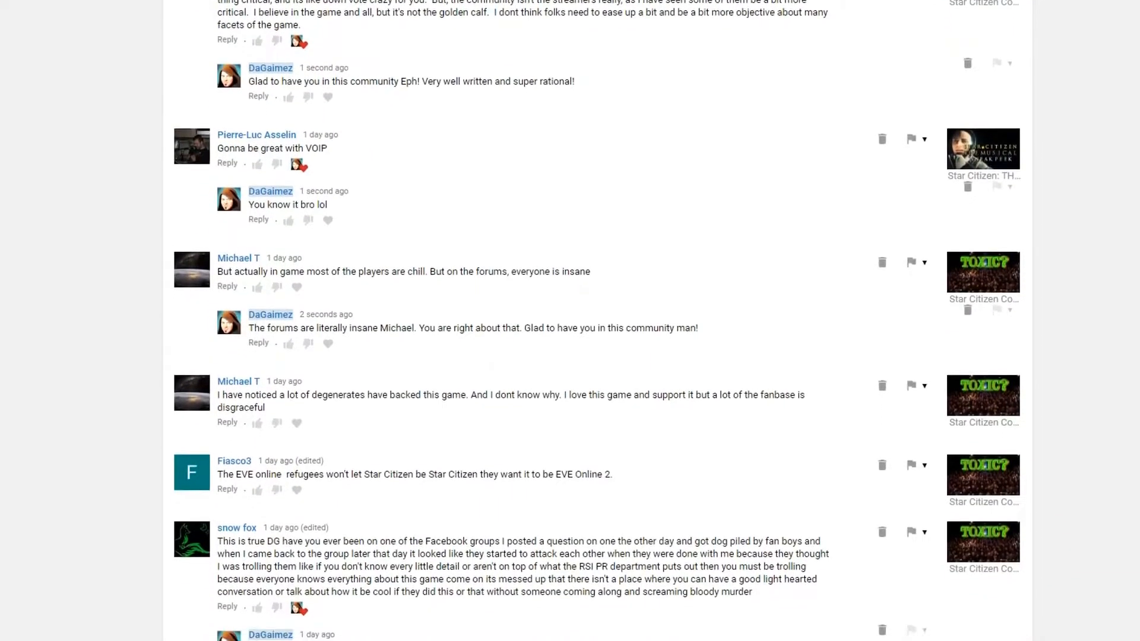
{"action": "scroll", "scroll_direction": "down", "scroll_amount": 3}
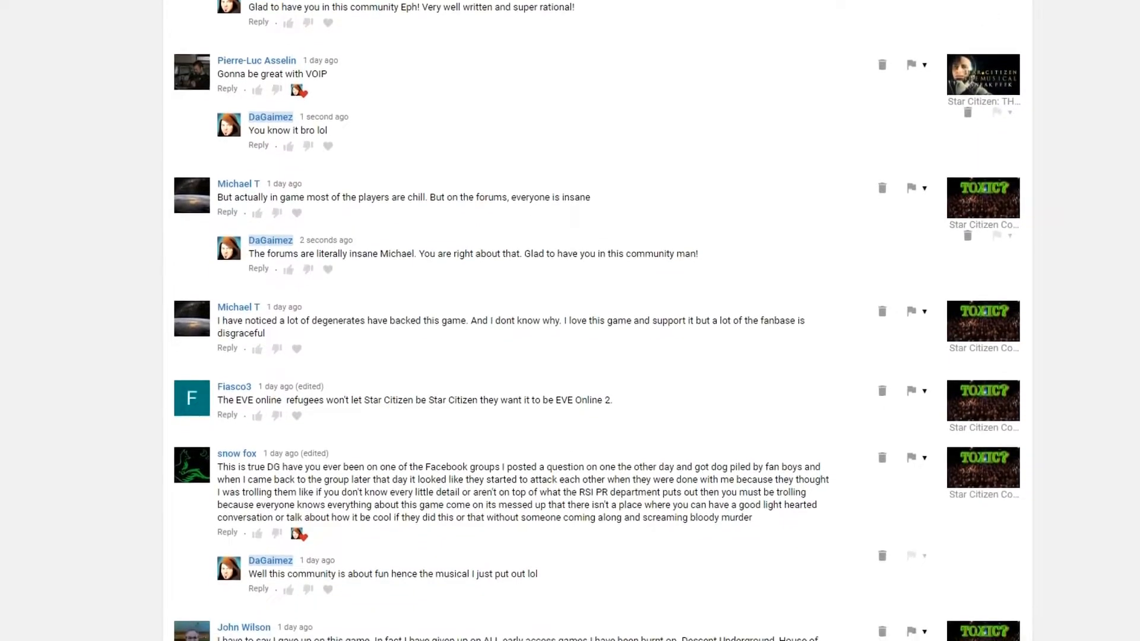
{"action": "scroll", "scroll_direction": "down", "scroll_amount": 3}
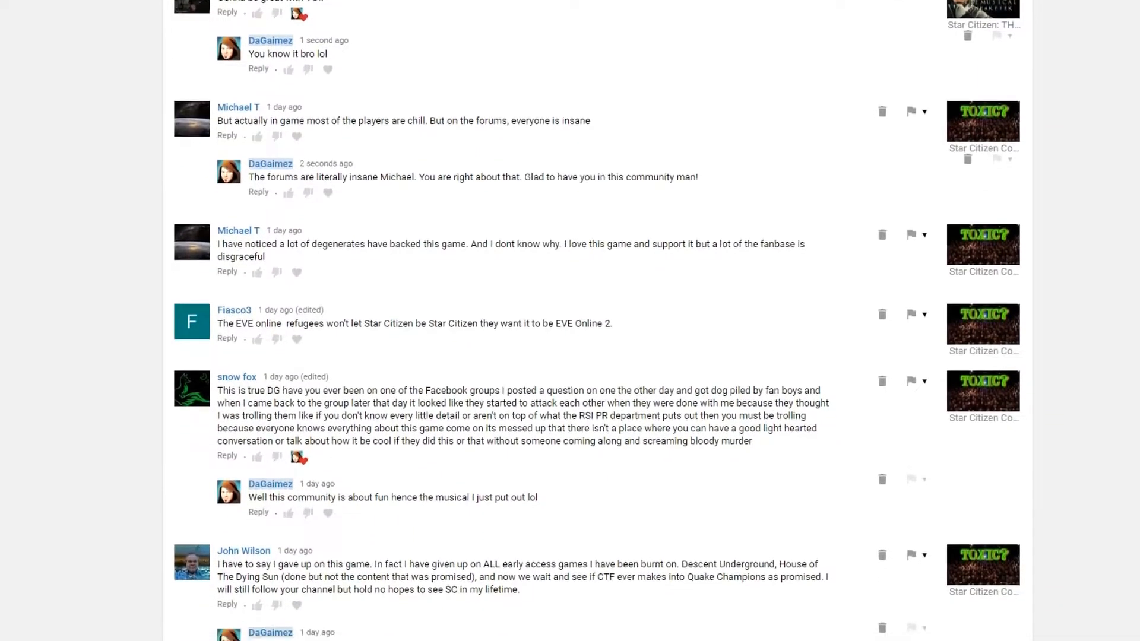
{"action": "scroll", "scroll_direction": "down", "scroll_amount": 3}
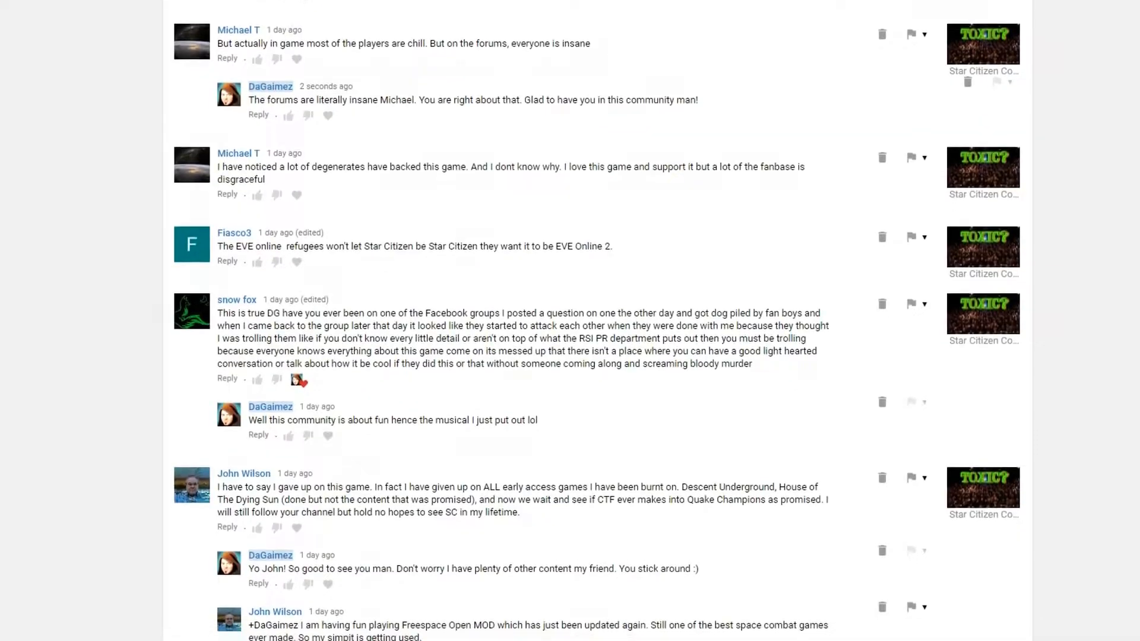